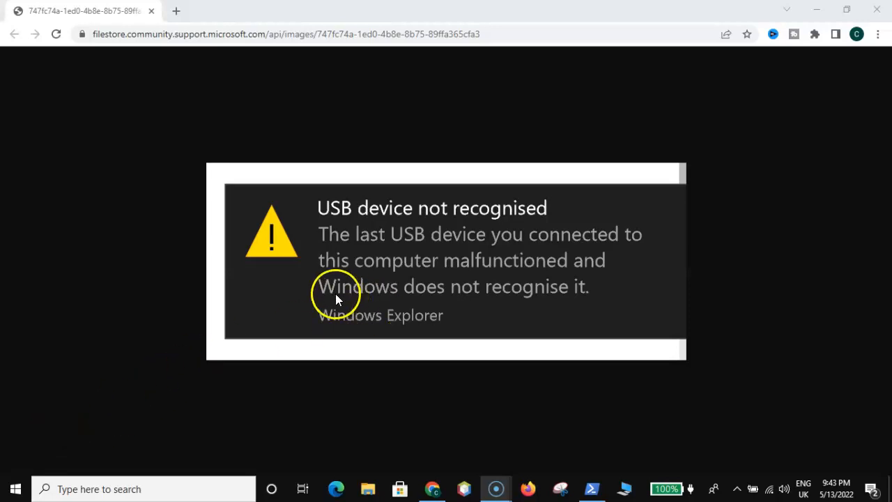
mouse_move(341, 220)
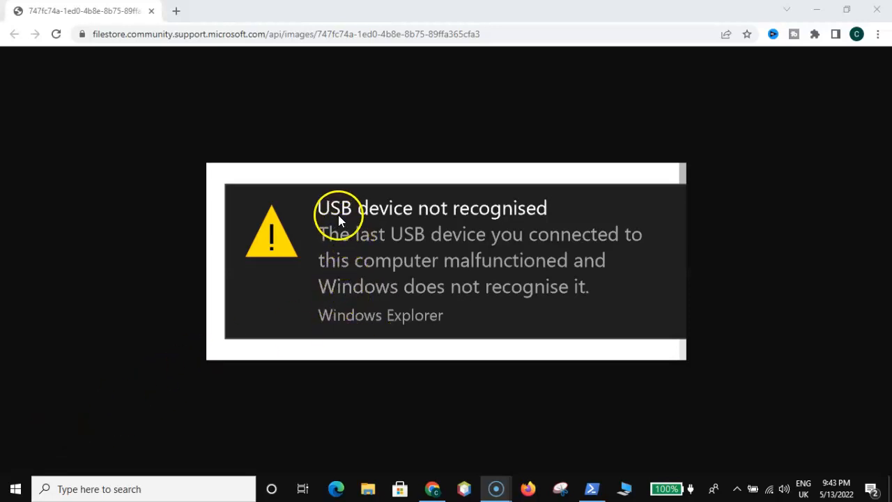
mouse_move(443, 234)
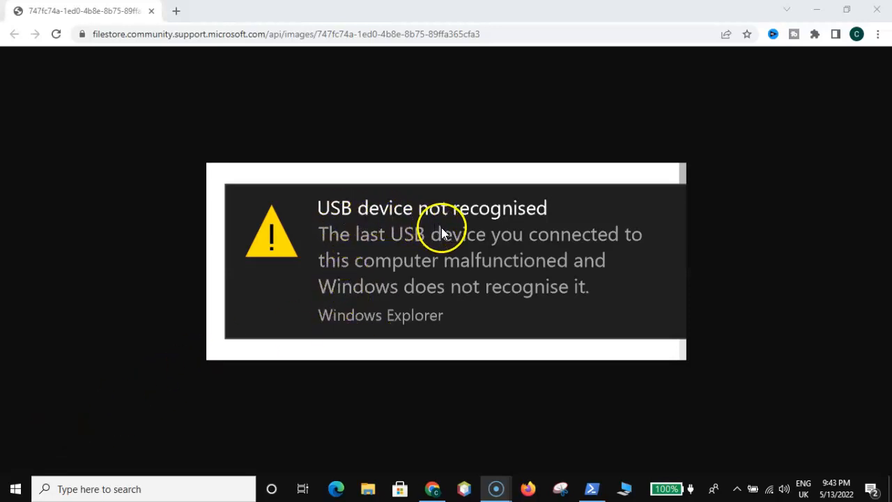
mouse_move(401, 263)
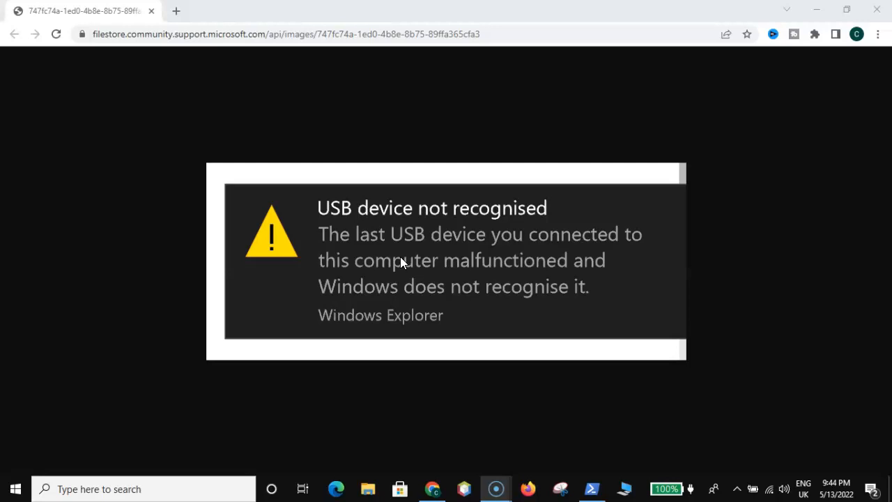
Search the taskbar for 'windows powershell' and run the result as administrator
left_click(495, 488)
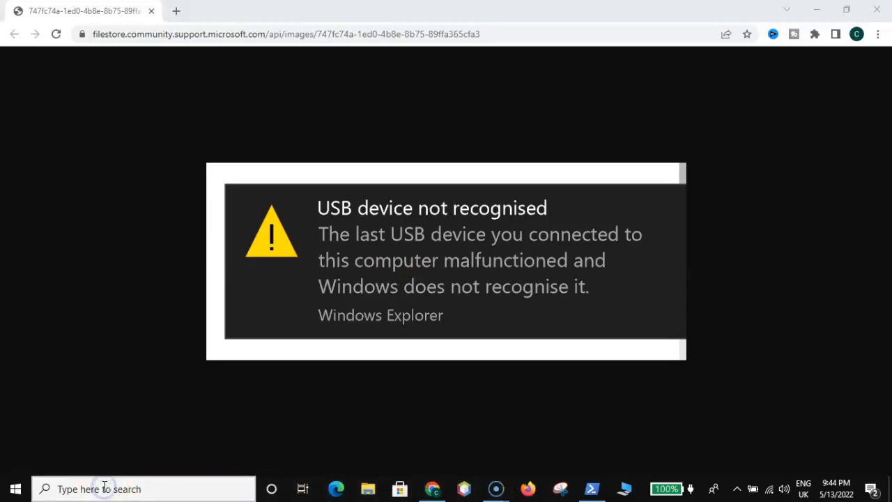
left_click(104, 488)
type("windows power")
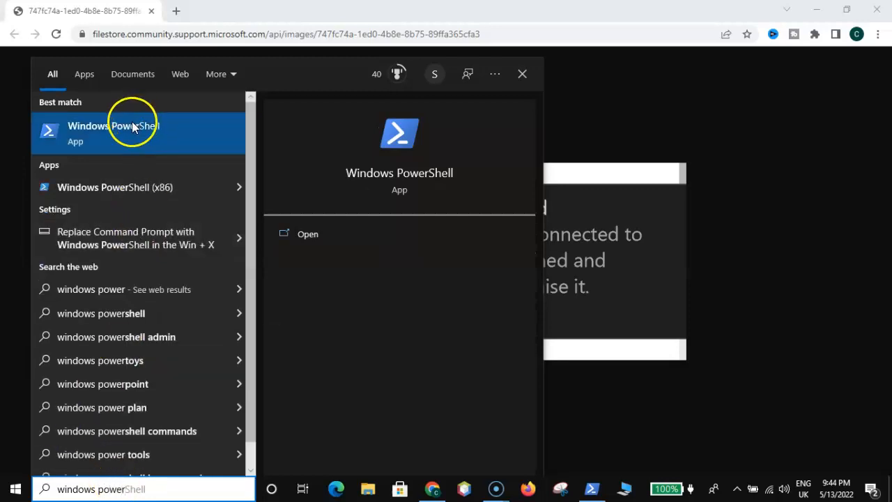
right_click(133, 132)
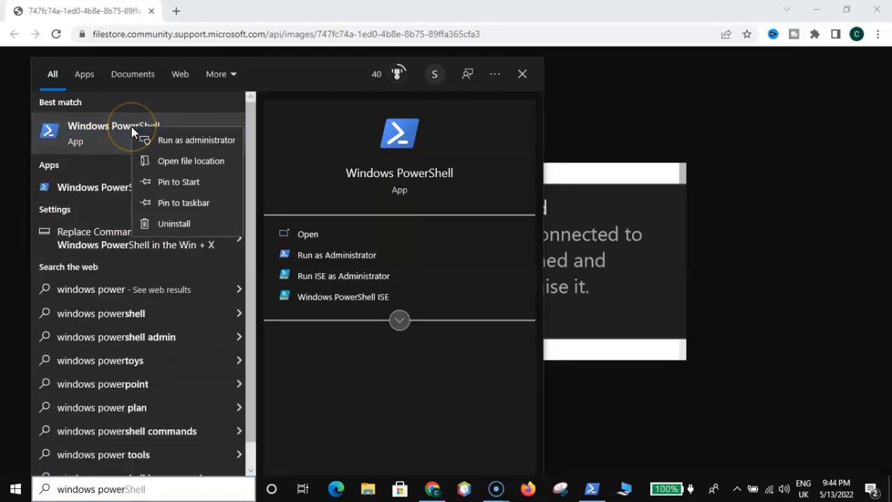
mouse_move(186, 147)
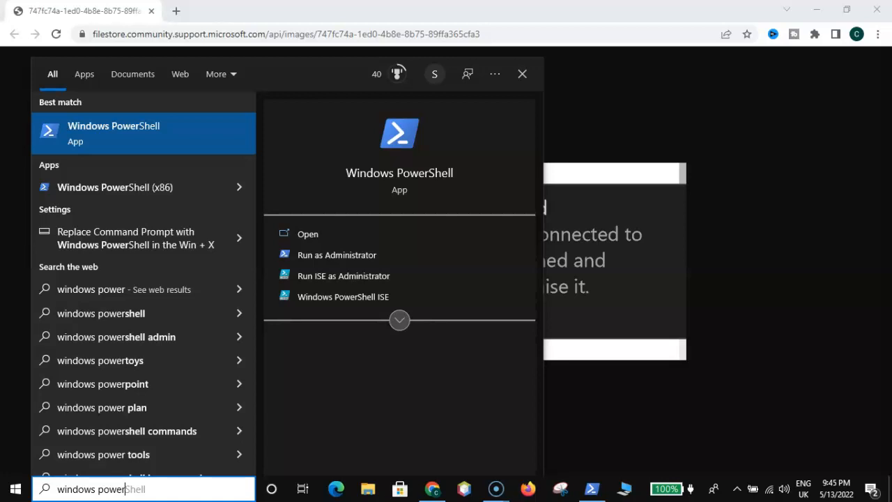
left_click(336, 254)
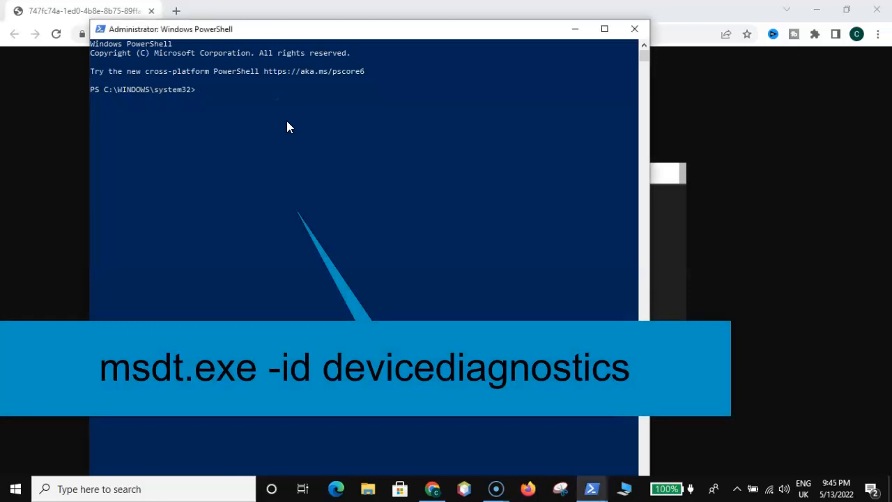
Run 'msdt.exe -id devicediagnostics' in the administrator PowerShell
type("ms")
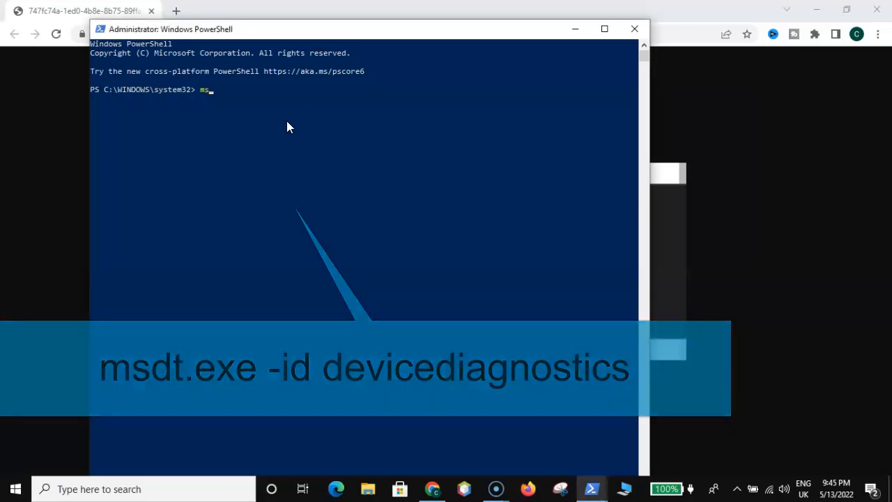
type("d")
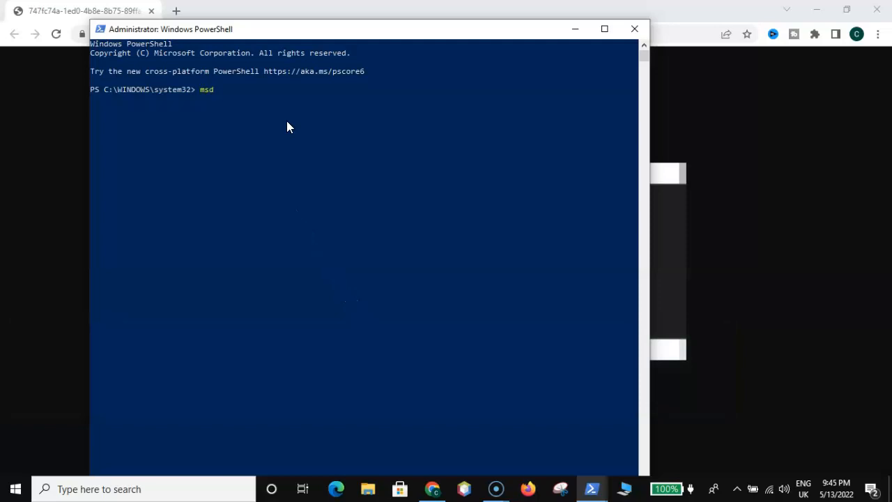
type("t")
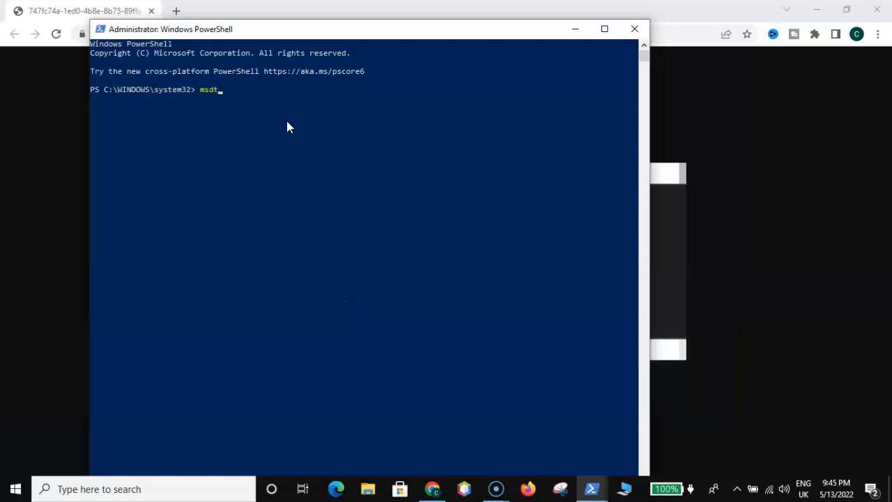
type(".")
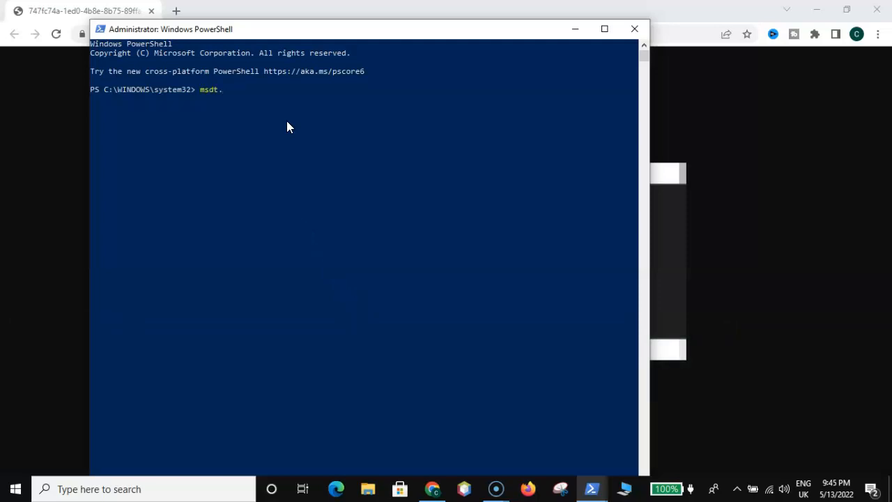
type("exe -i")
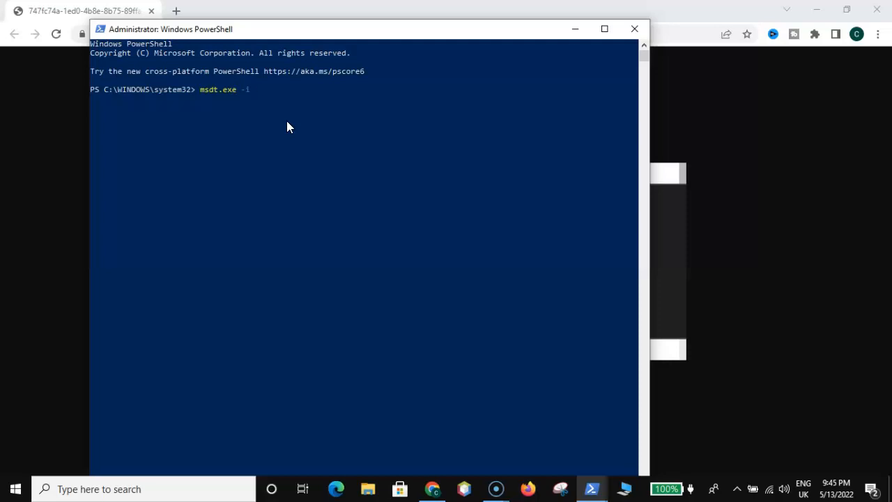
type("d")
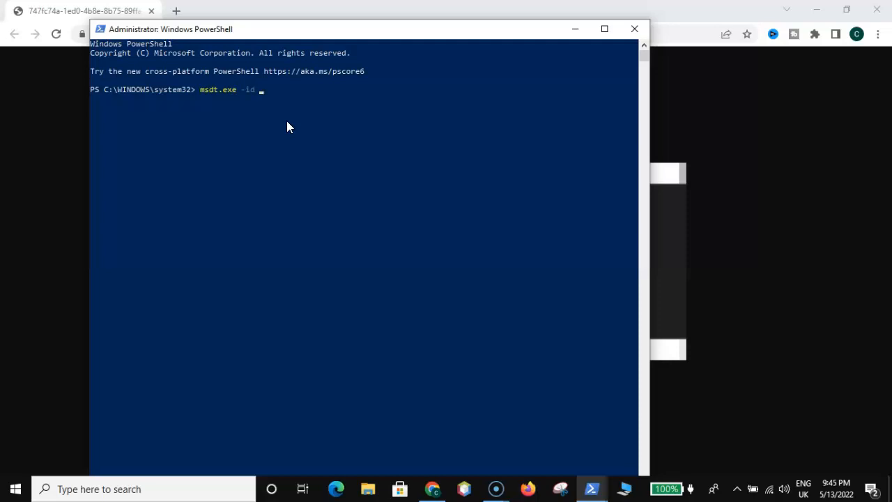
type("d")
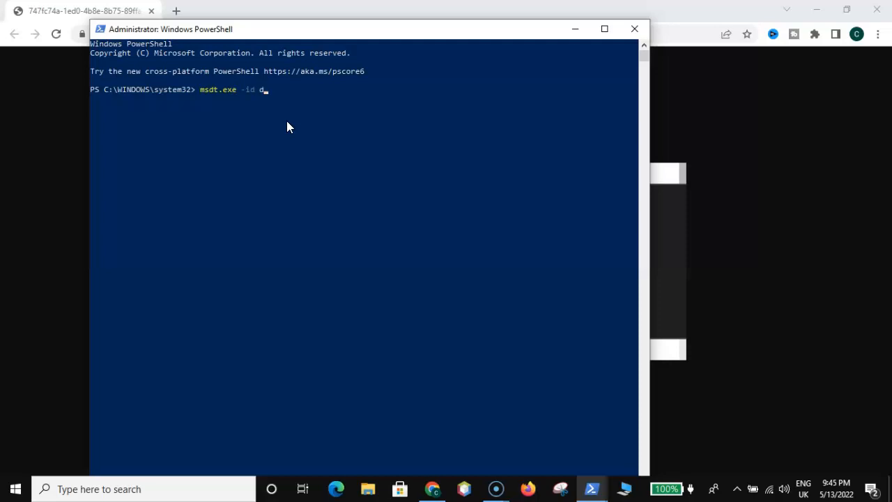
type("evice")
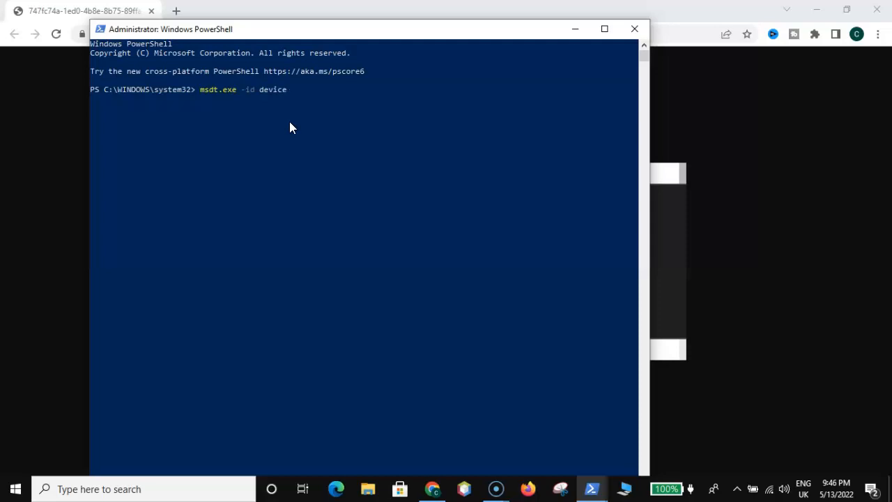
type("diagnostics")
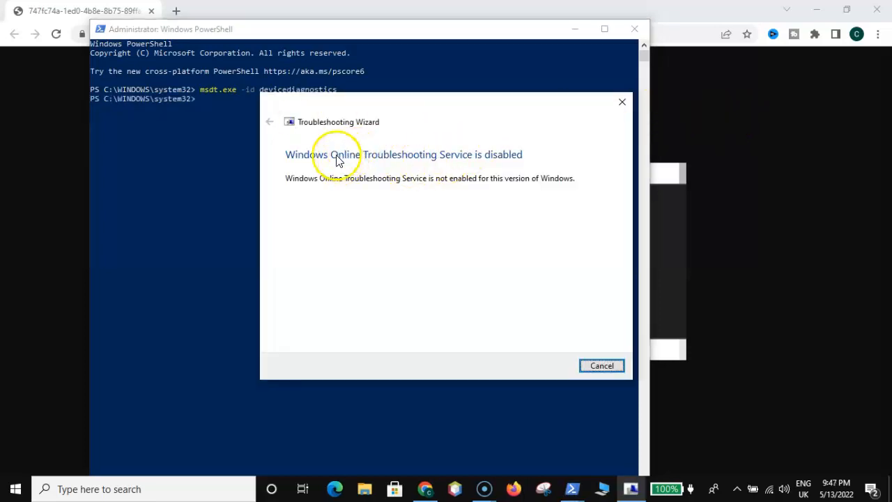
mouse_move(443, 213)
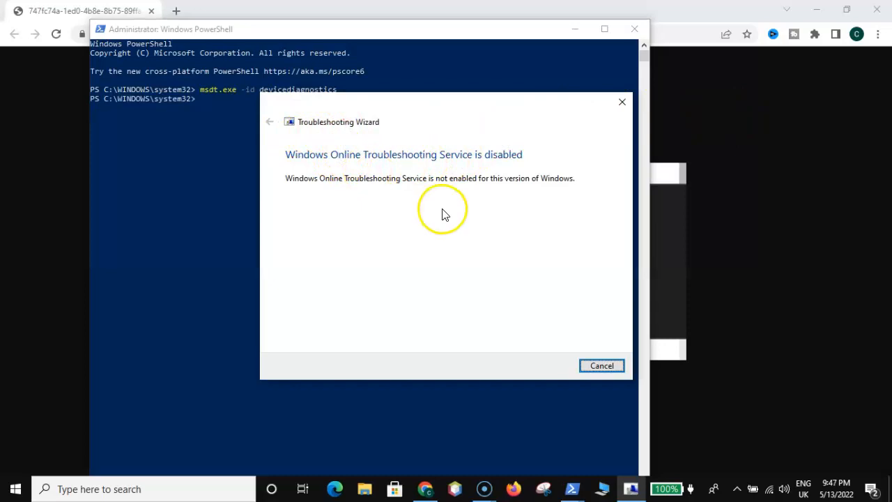
mouse_move(510, 177)
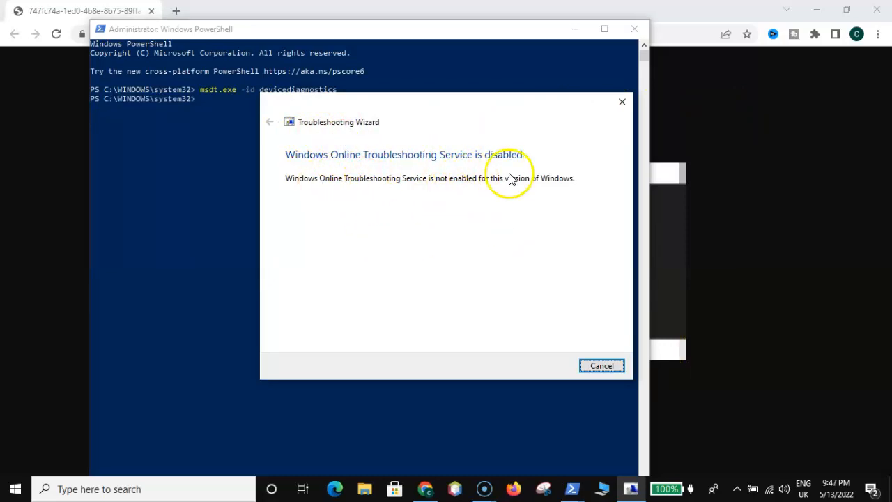
mouse_move(502, 182)
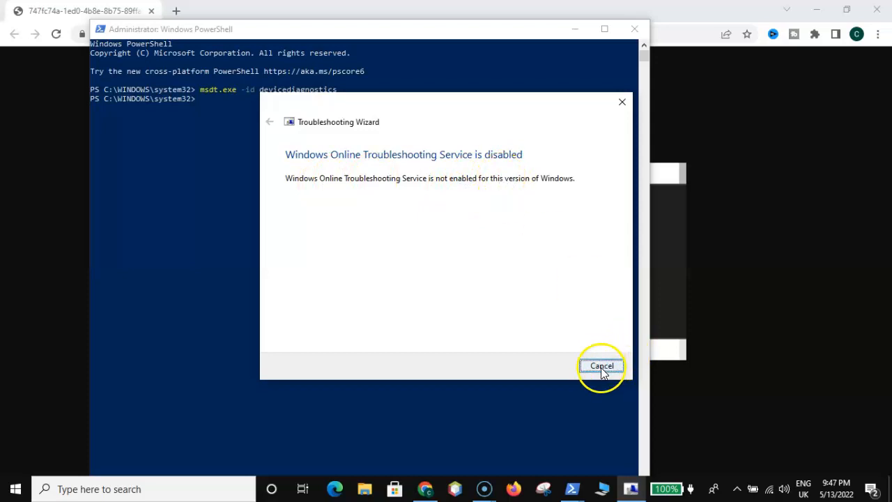
Cancel the Troubleshooting Wizard after its disabled-service message
left_click(600, 366)
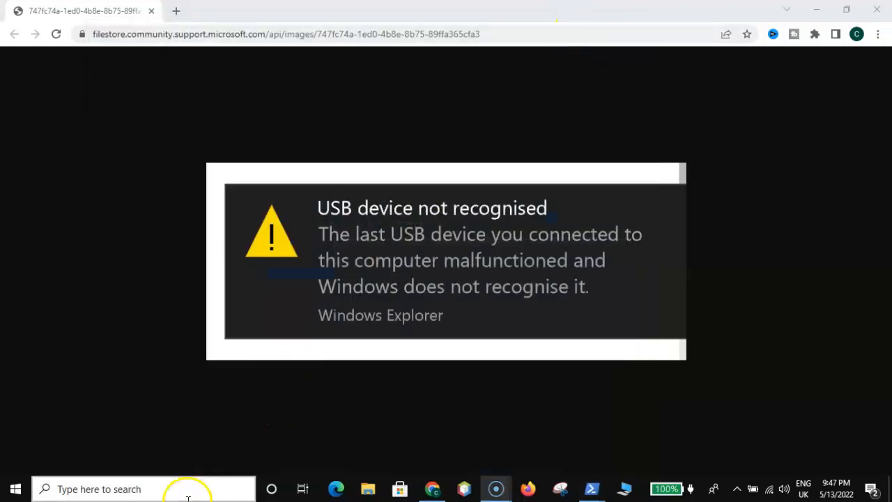
Search for 'device Manager' and launch it from the results
type("device Manager")
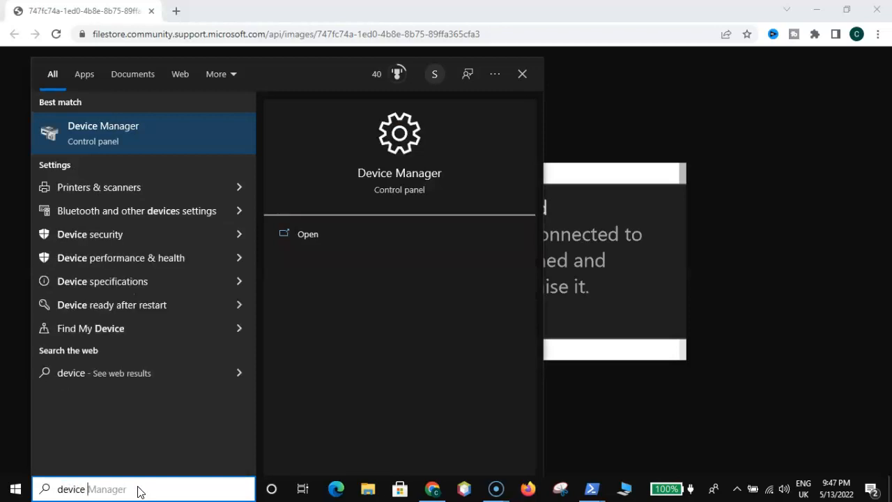
mouse_move(105, 133)
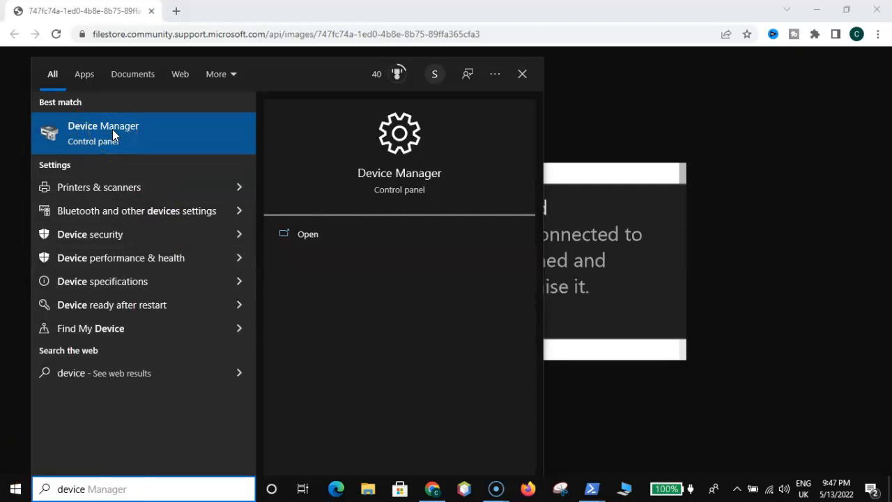
left_click(103, 132)
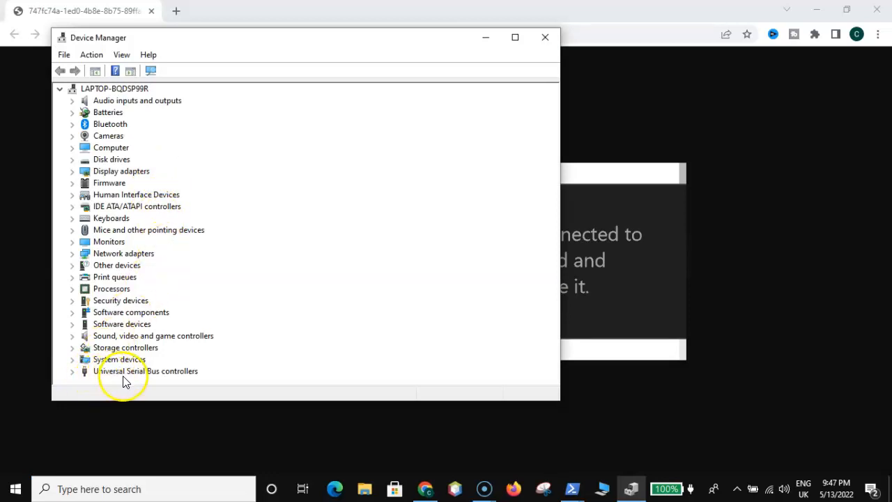
mouse_move(187, 382)
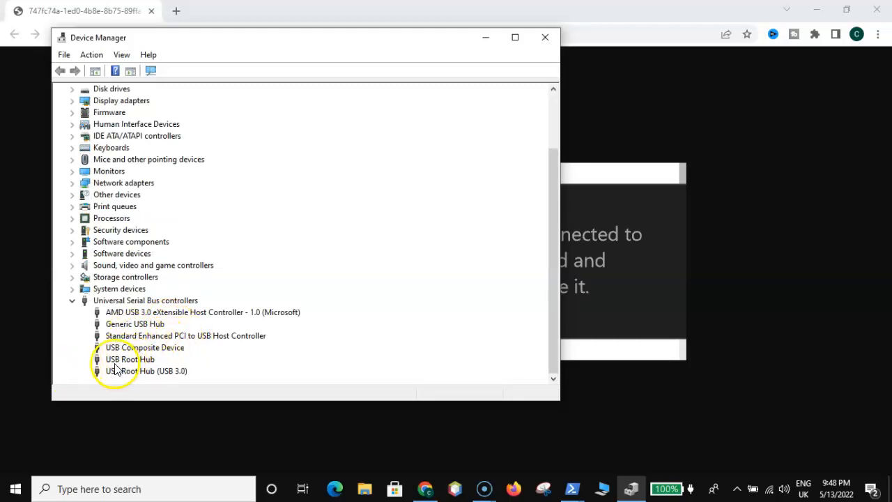
mouse_move(139, 362)
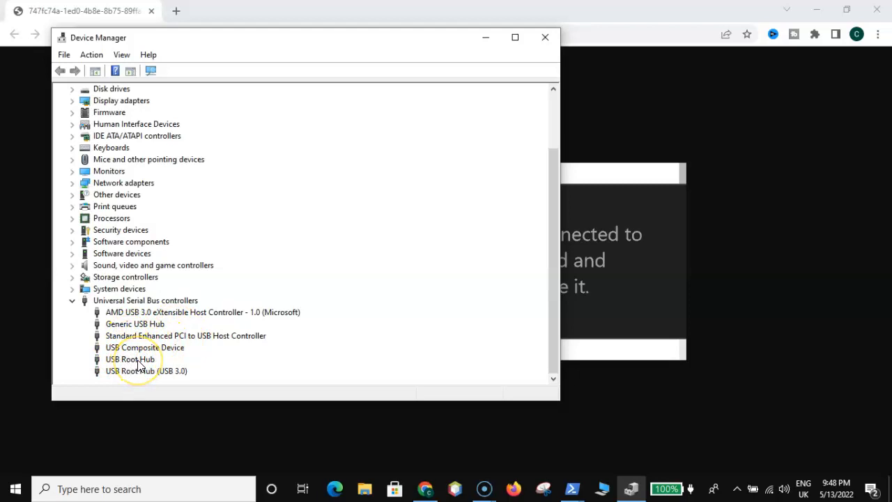
Show the context menu of the USB Root Hub under Universal Serial Bus controllers
right_click(131, 359)
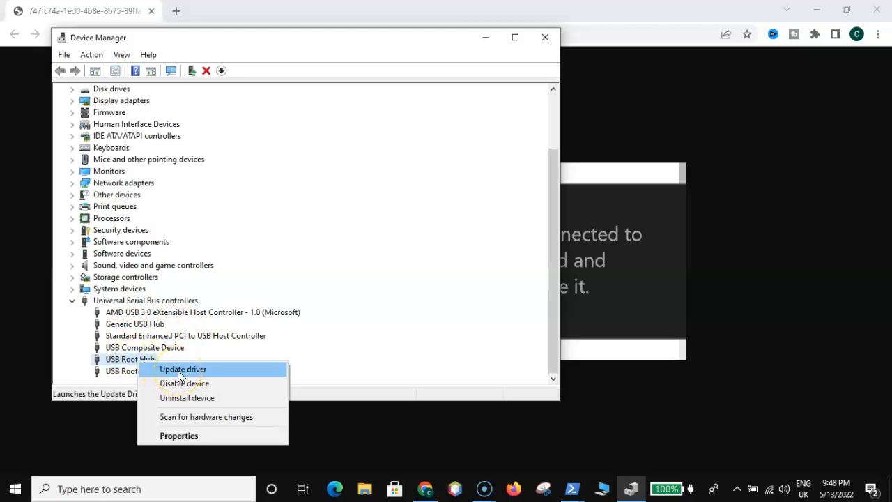
Search automatically for an updated USB Root Hub driver and close the 'best driver installed' result
left_click(182, 368)
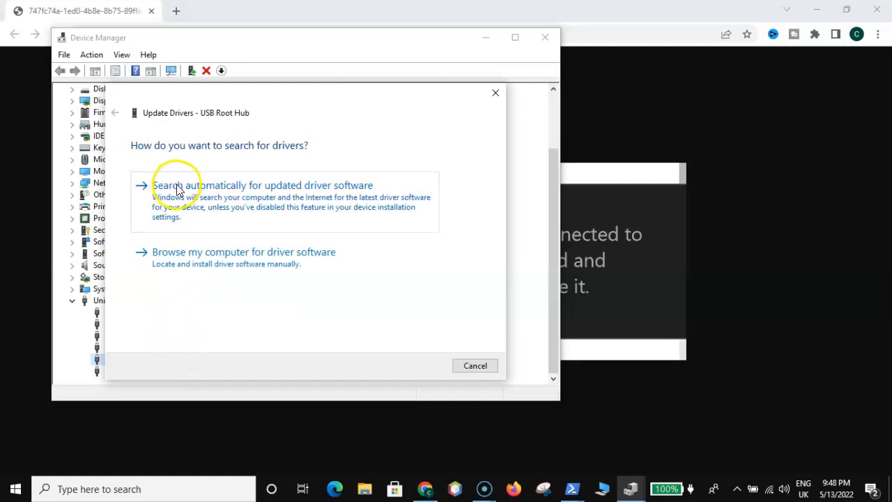
mouse_move(237, 196)
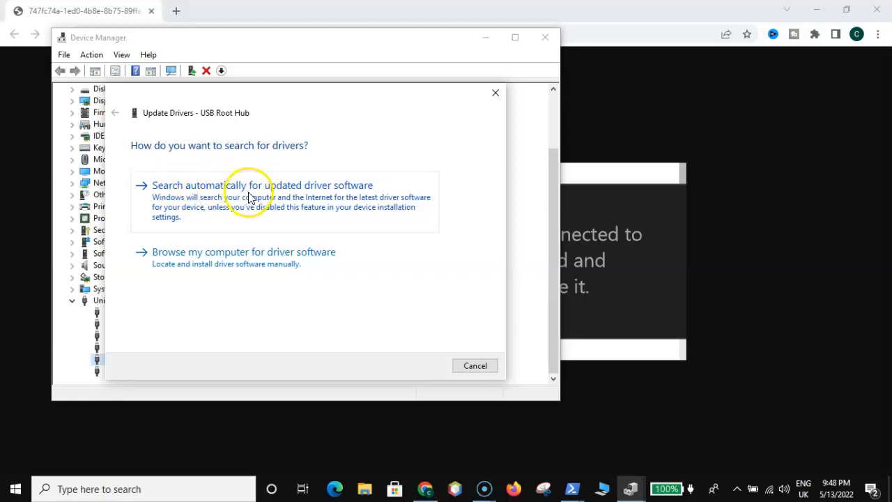
left_click(261, 184)
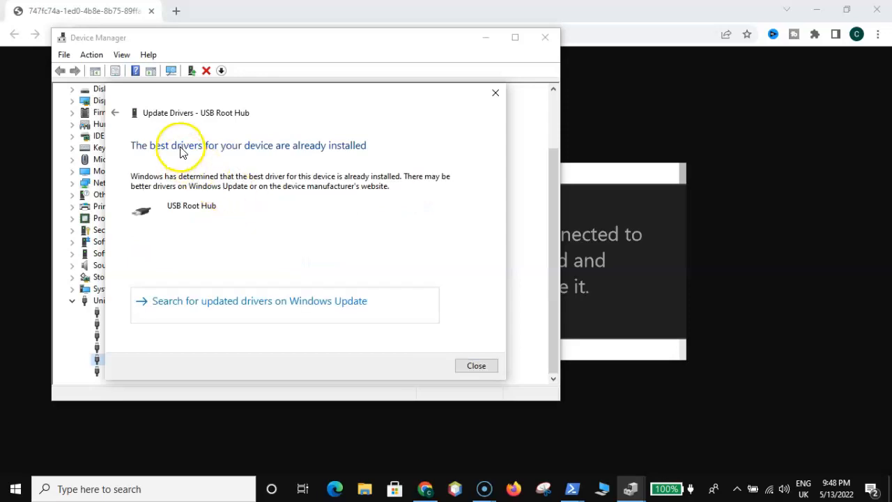
mouse_move(220, 155)
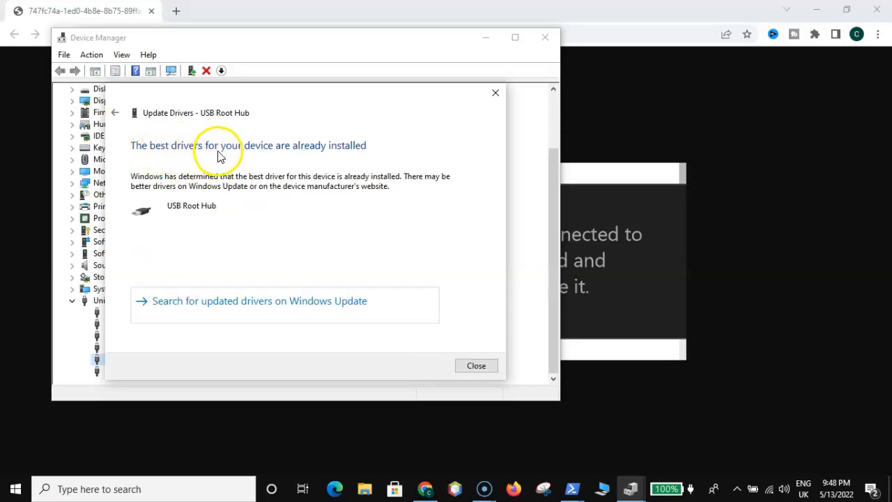
mouse_move(259, 147)
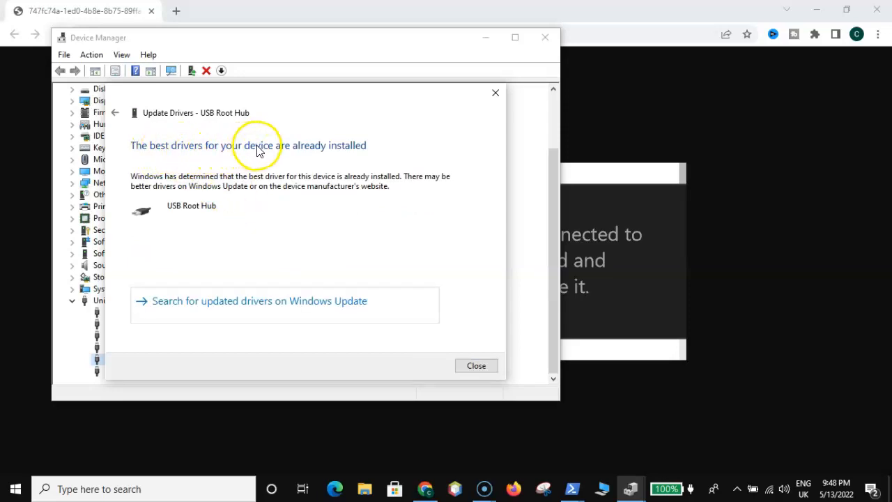
mouse_move(409, 334)
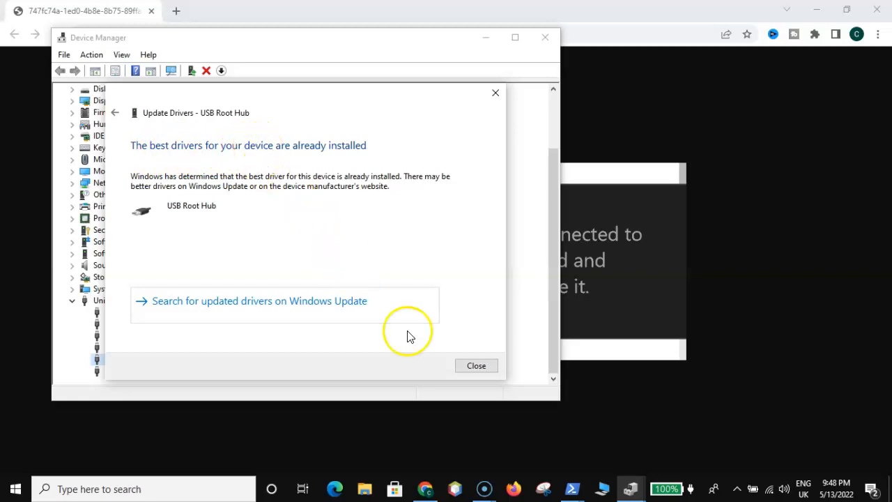
left_click(475, 365)
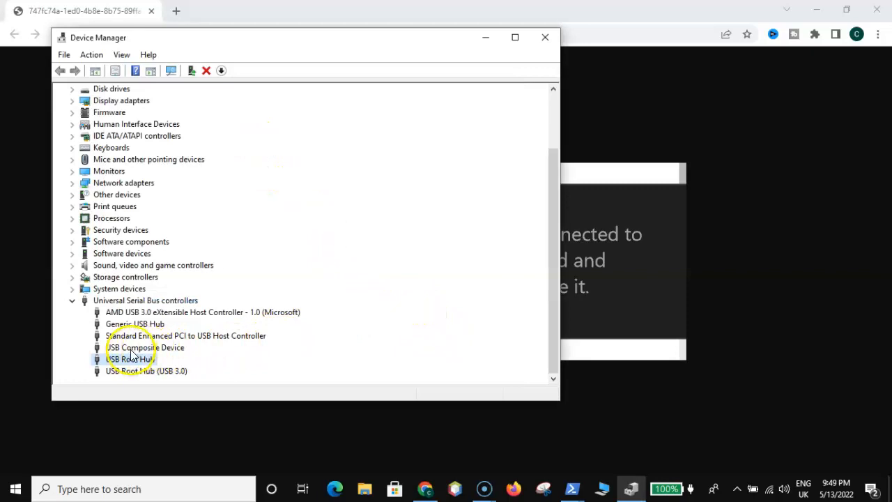
Update the Generic USB Hub driver by browsing the computer and close the 'best driver installed' result
left_click(129, 359)
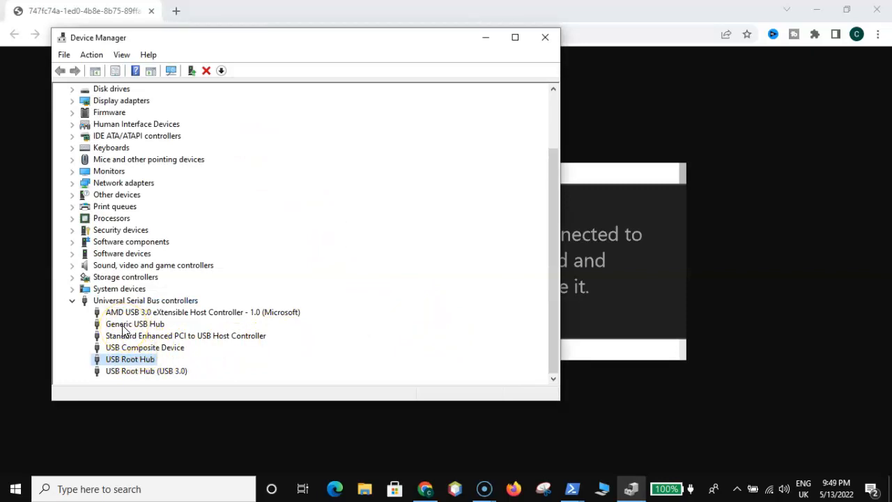
right_click(134, 325)
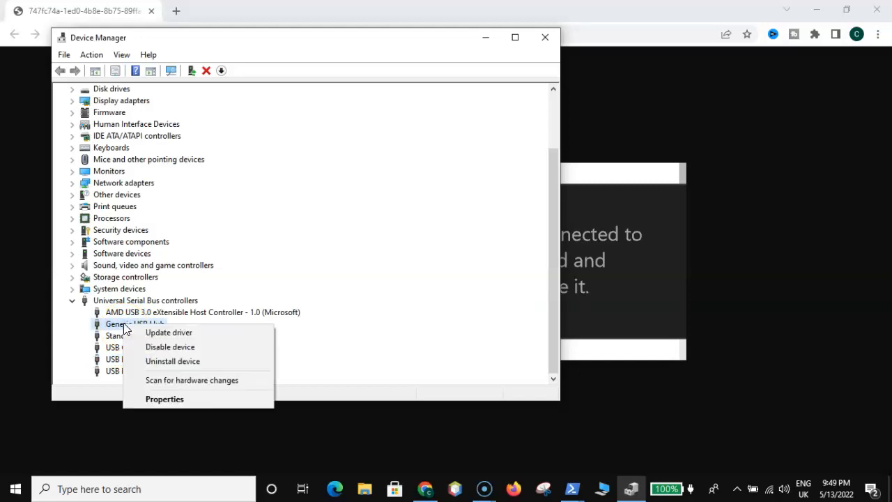
mouse_move(172, 334)
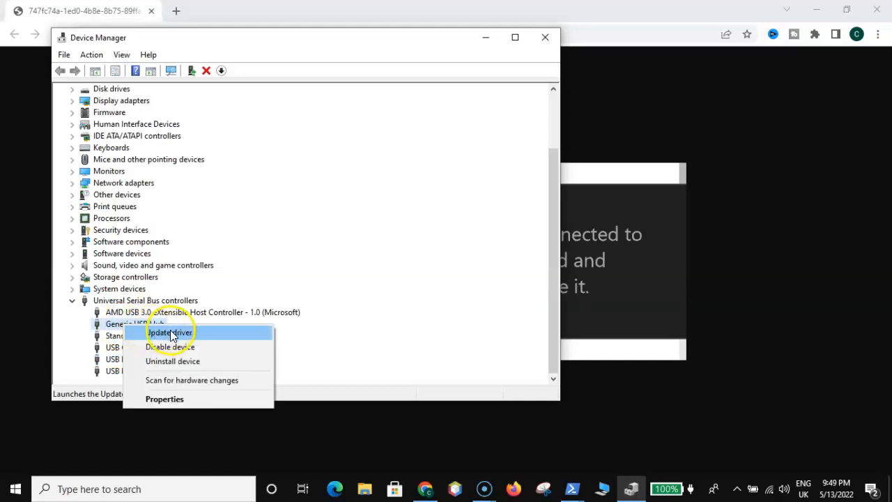
left_click(170, 331)
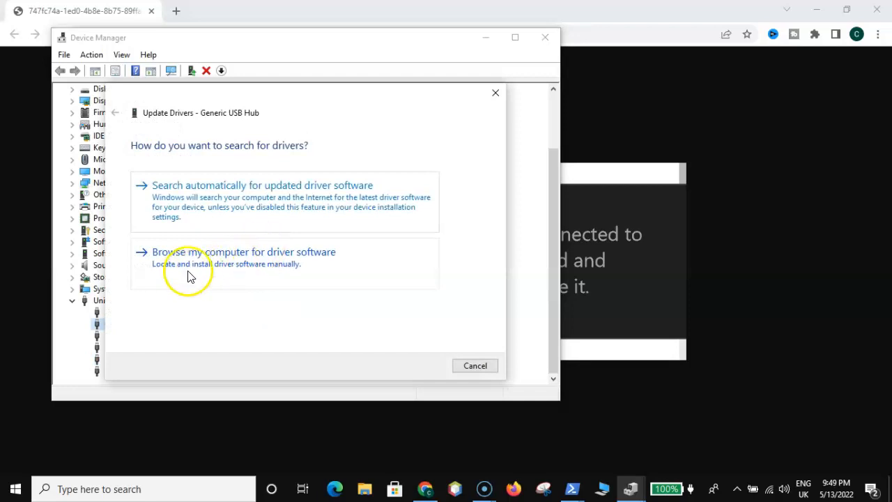
mouse_move(253, 264)
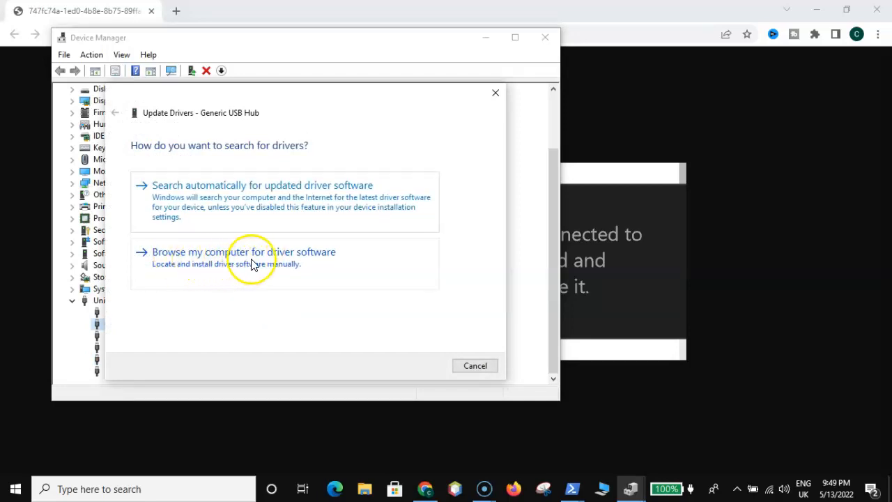
mouse_move(265, 258)
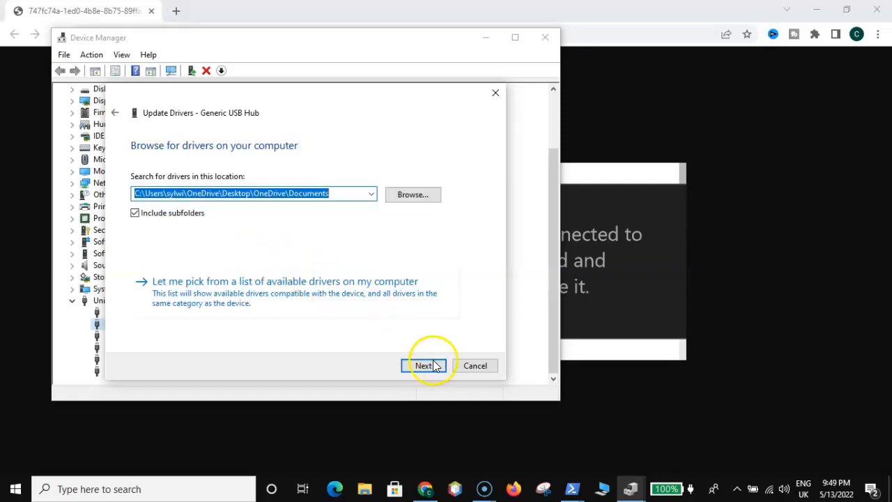
left_click(423, 366)
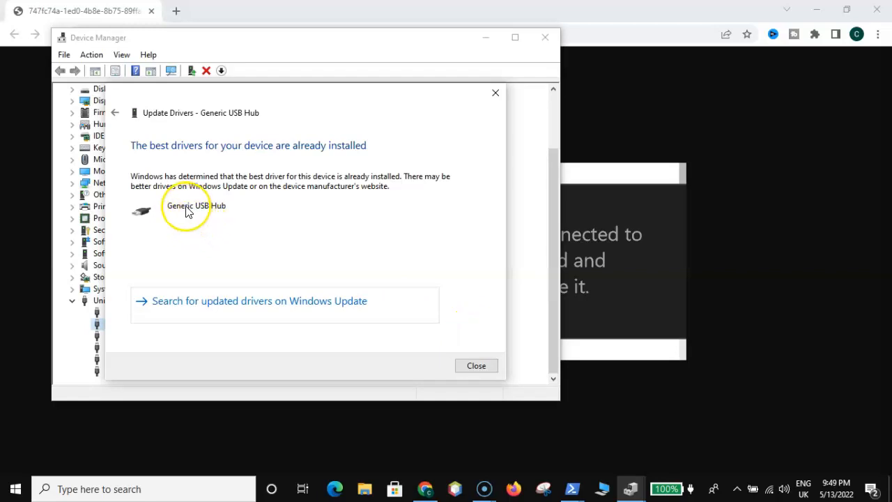
mouse_move(199, 209)
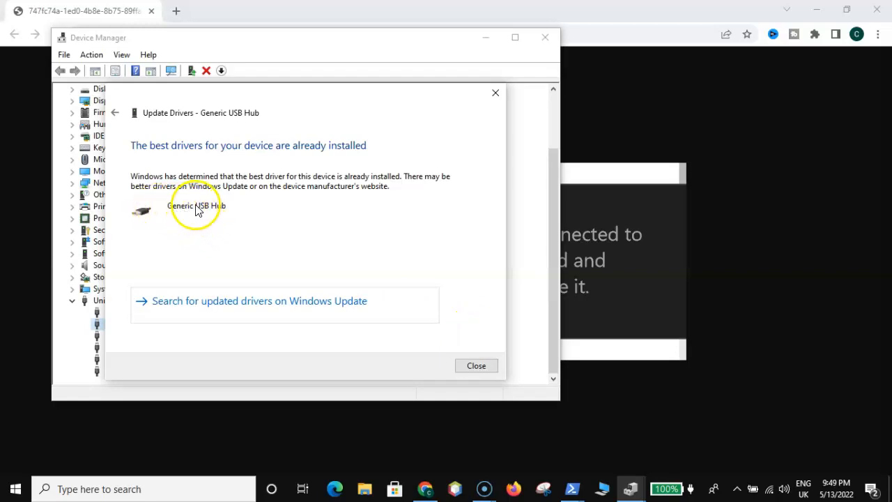
mouse_move(186, 213)
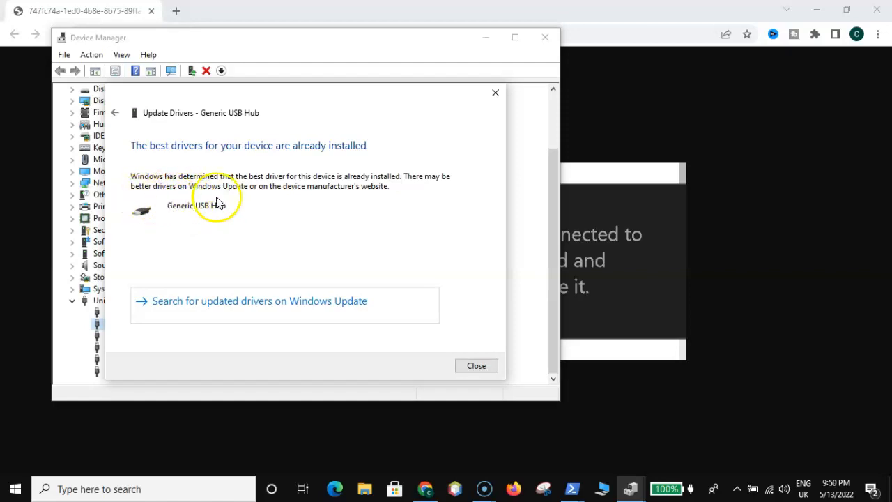
mouse_move(195, 212)
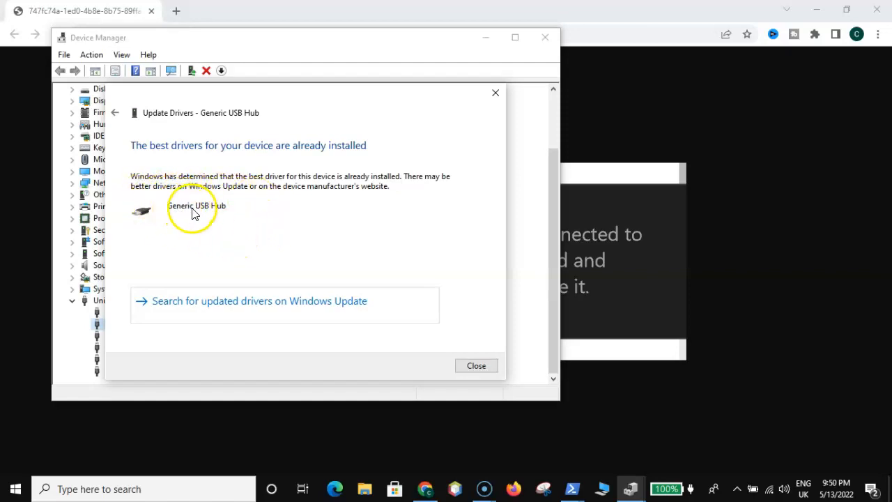
mouse_move(465, 345)
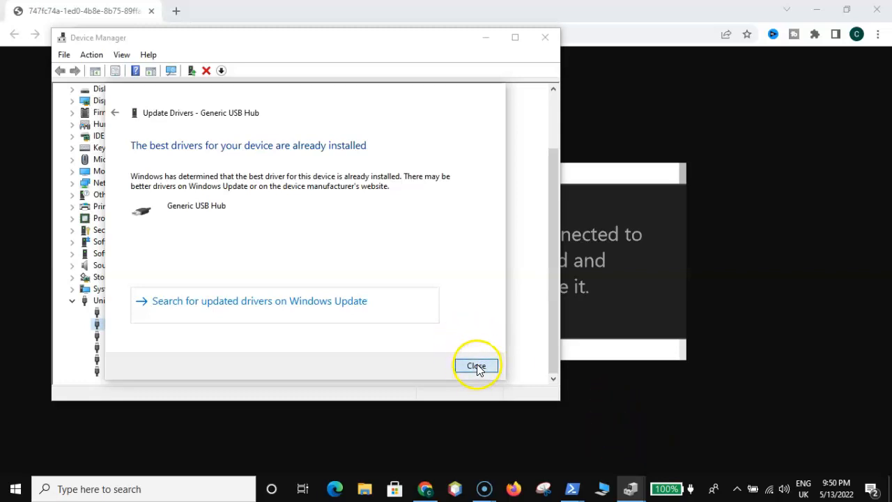
left_click(477, 365)
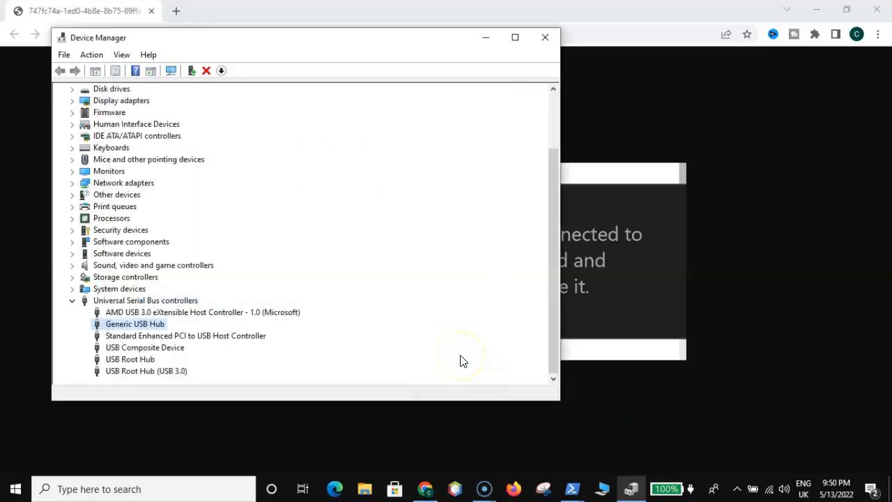
mouse_move(390, 366)
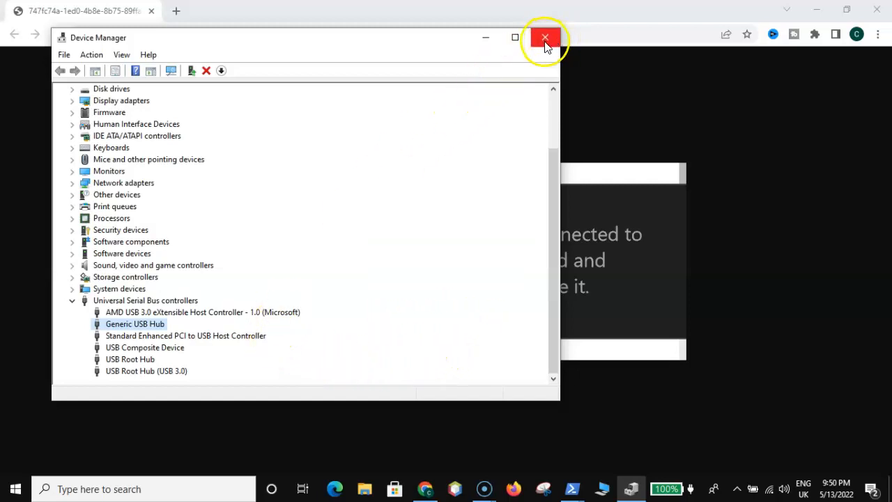
Close Device Manager and reach Power & sleep in Settings by searching 'power'
left_click(542, 36)
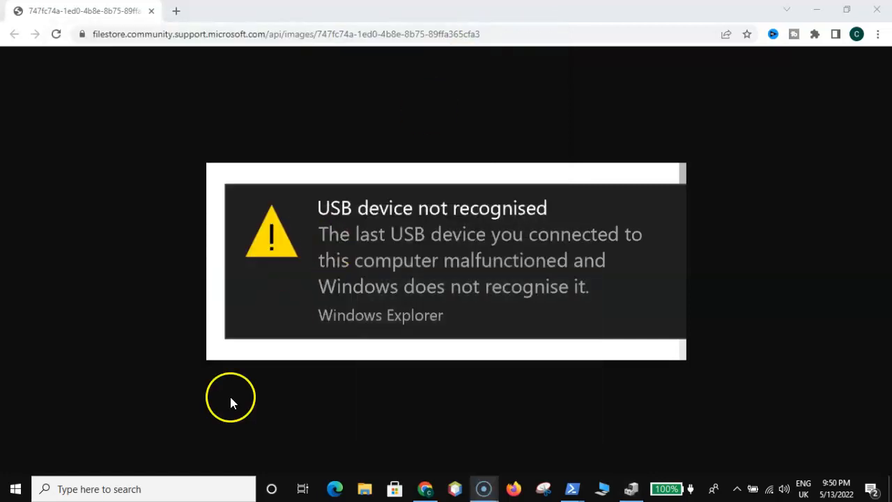
mouse_move(15, 494)
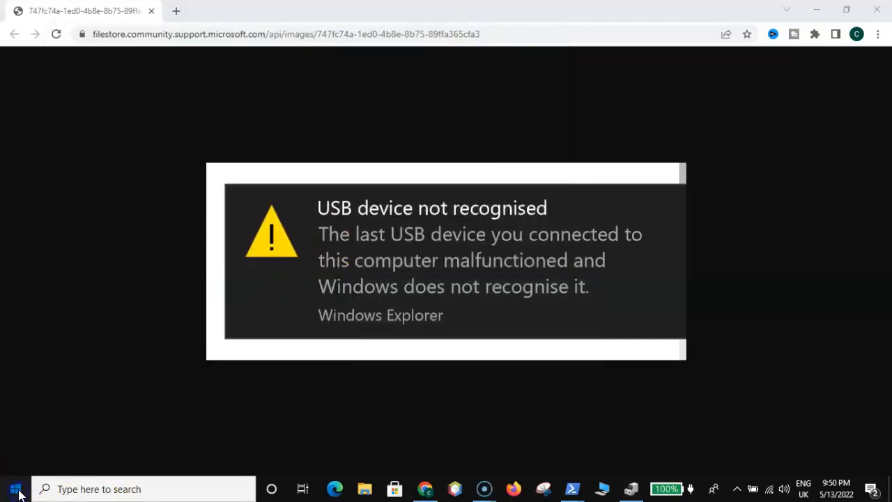
left_click(9, 489)
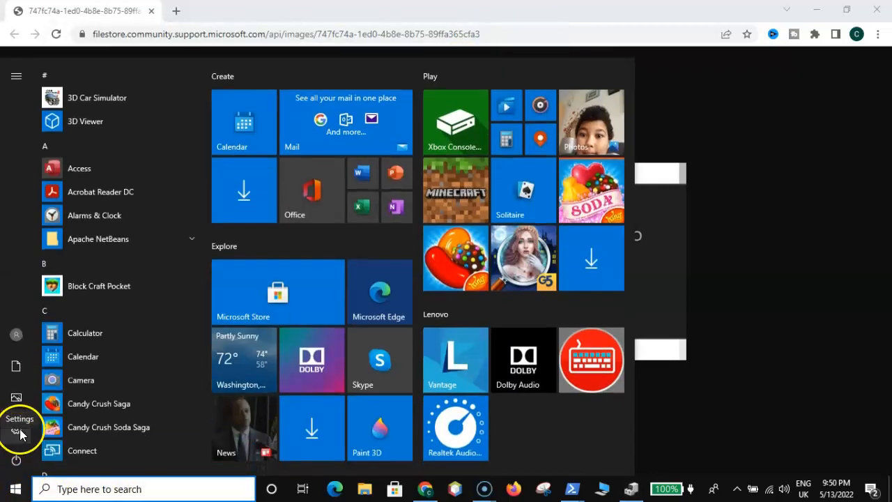
left_click(15, 432)
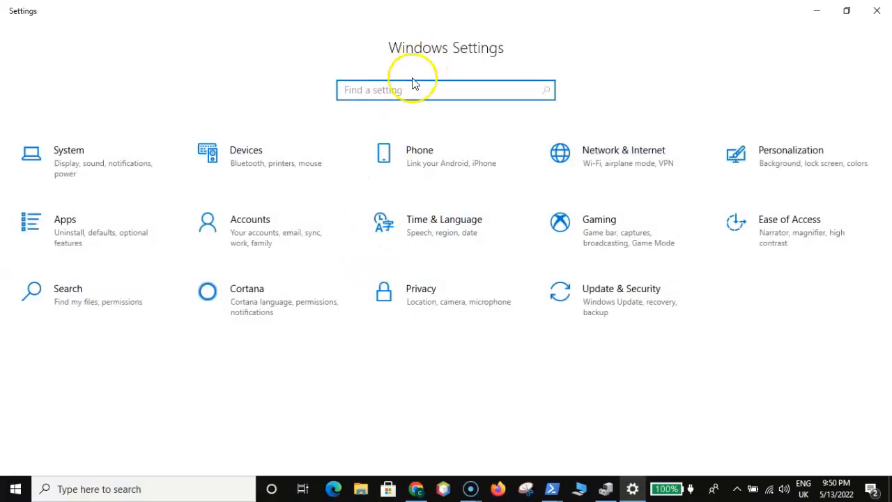
left_click(405, 90)
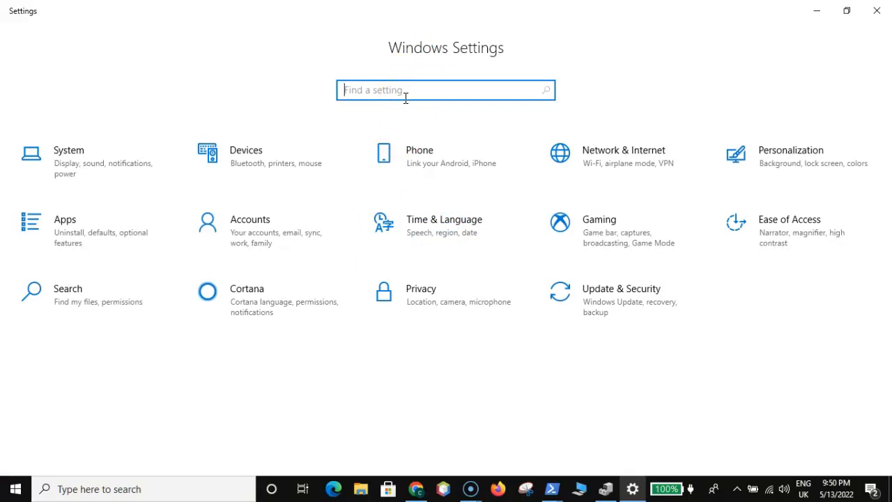
type("power")
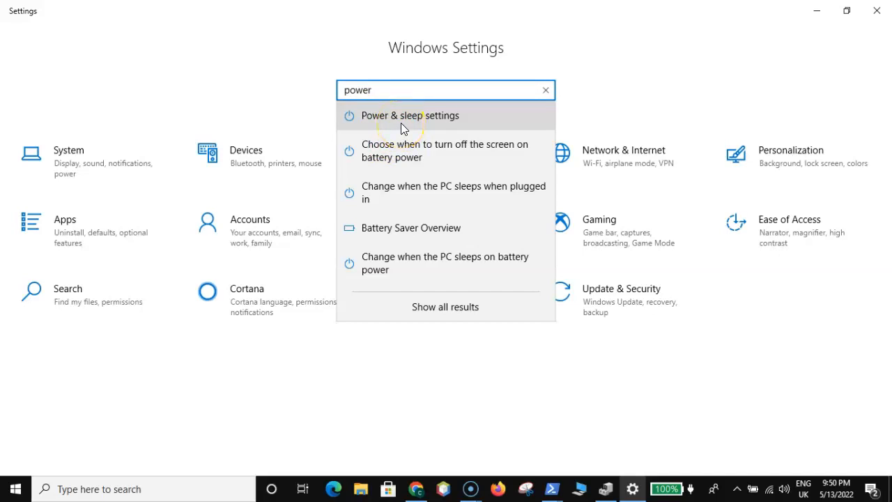
left_click(409, 116)
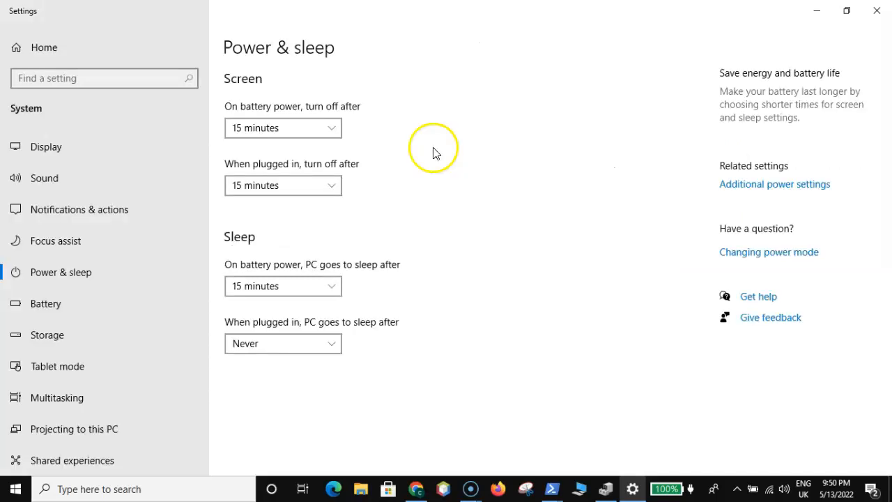
mouse_move(782, 173)
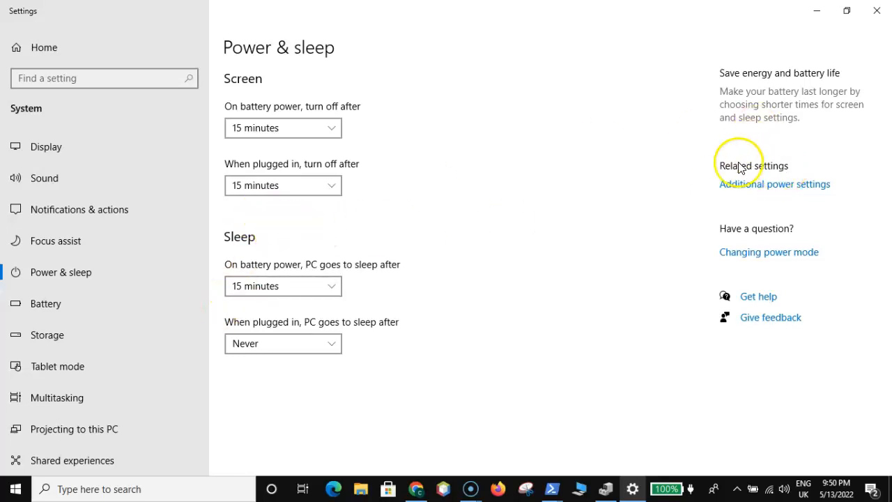
mouse_move(791, 176)
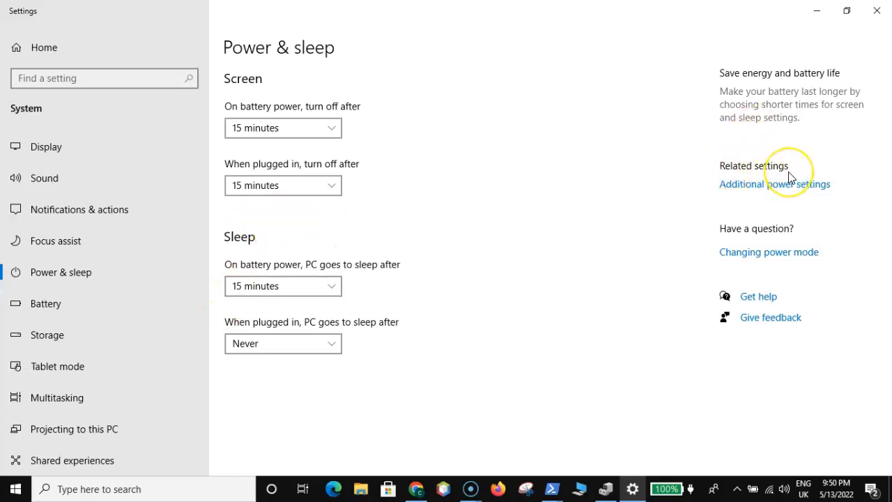
mouse_move(767, 193)
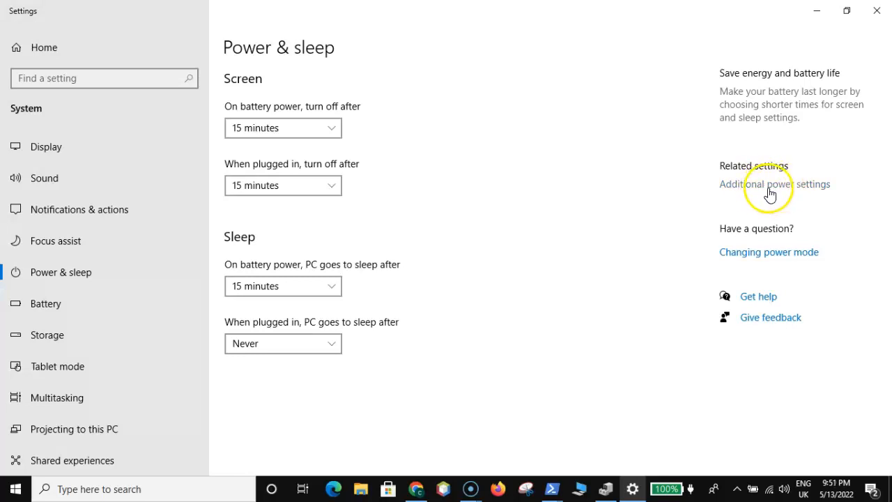
From Additional power settings, edit the Balanced plan's settings
left_click(766, 184)
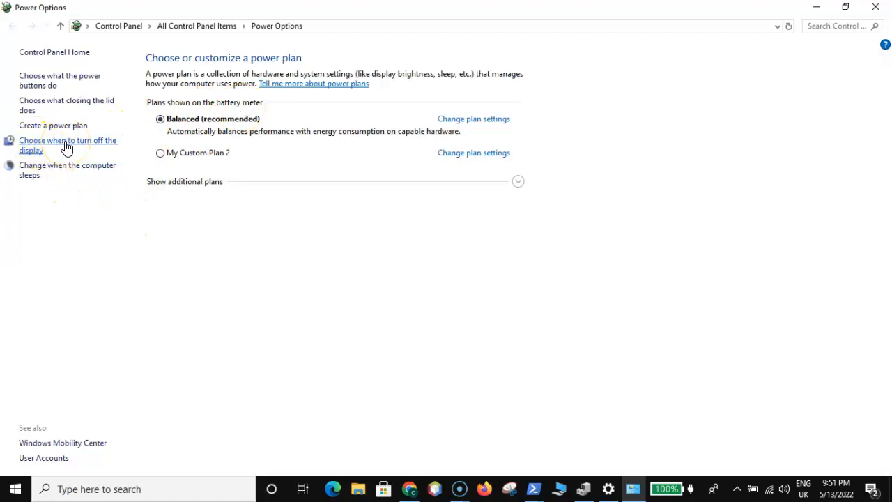
left_click(68, 145)
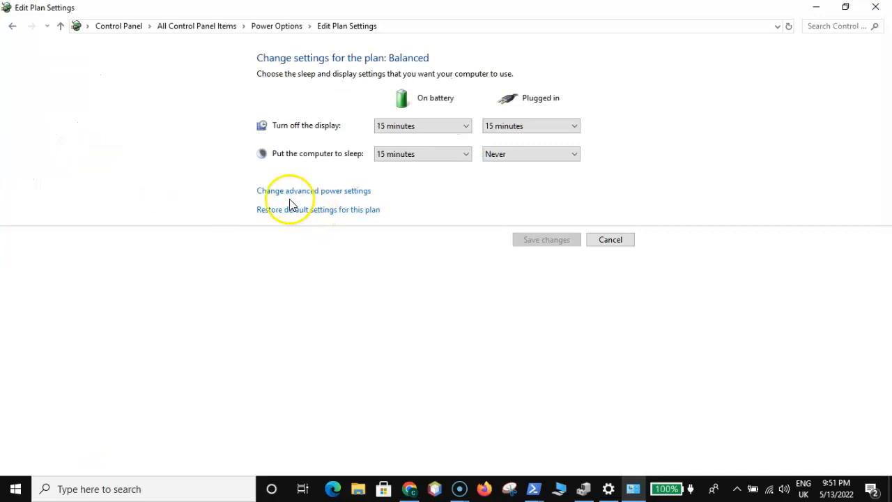
mouse_move(302, 199)
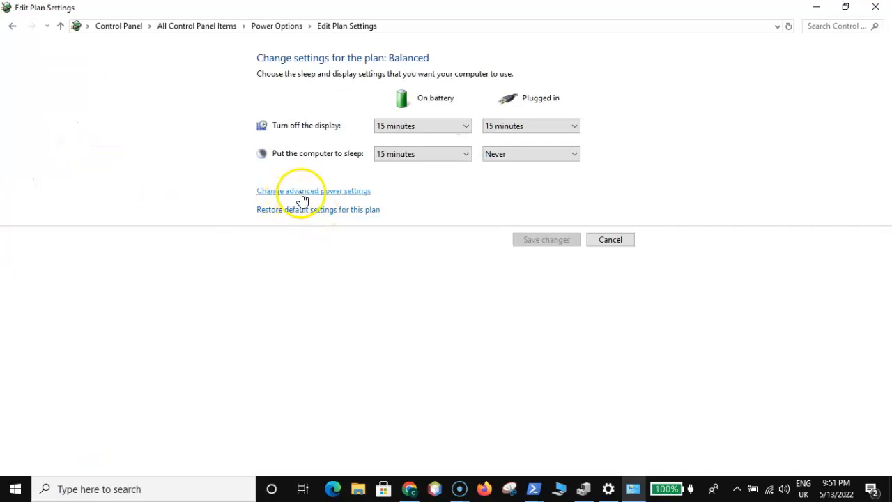
In Advanced settings, set USB selective suspend to Disabled and confirm with OK
left_click(314, 190)
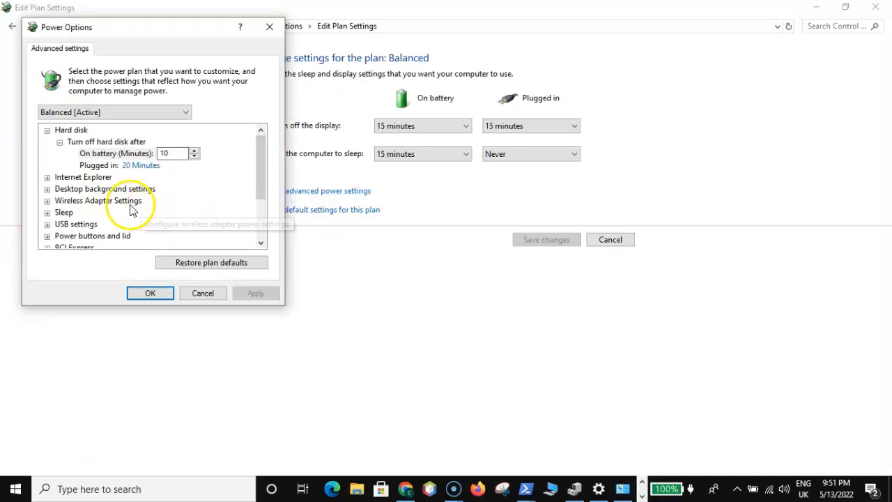
scroll("down", 3)
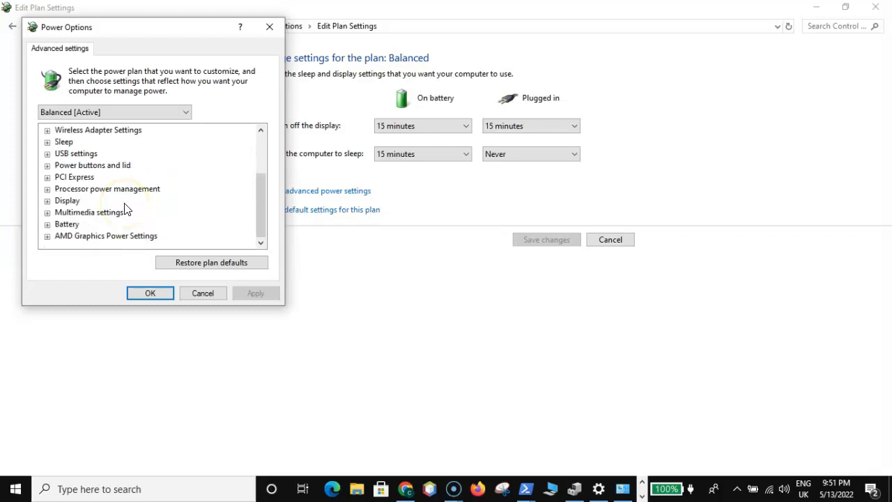
left_click(47, 153)
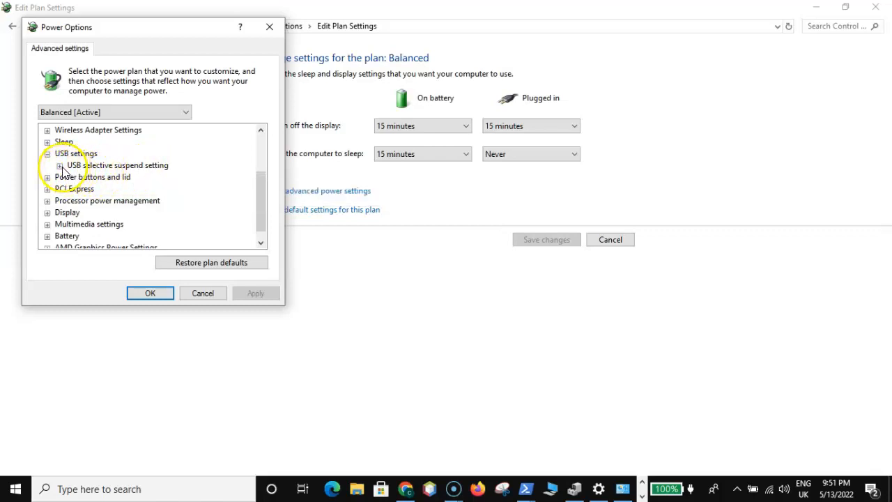
left_click(61, 165)
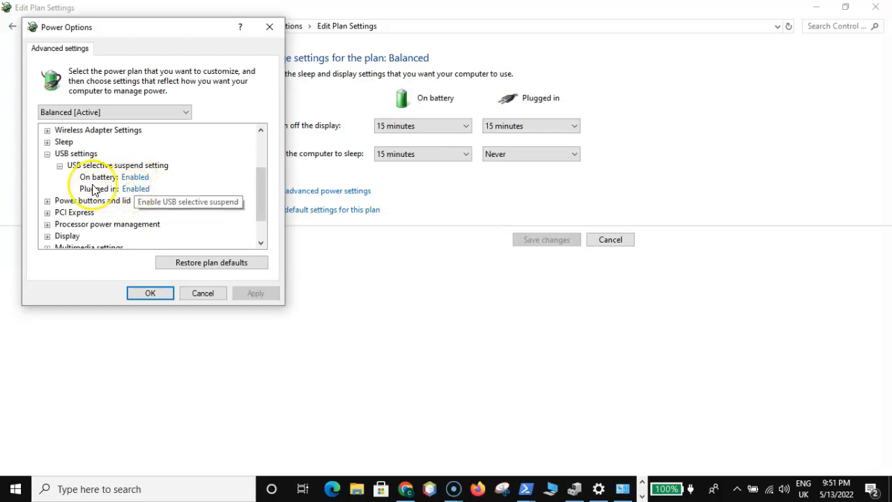
mouse_move(125, 200)
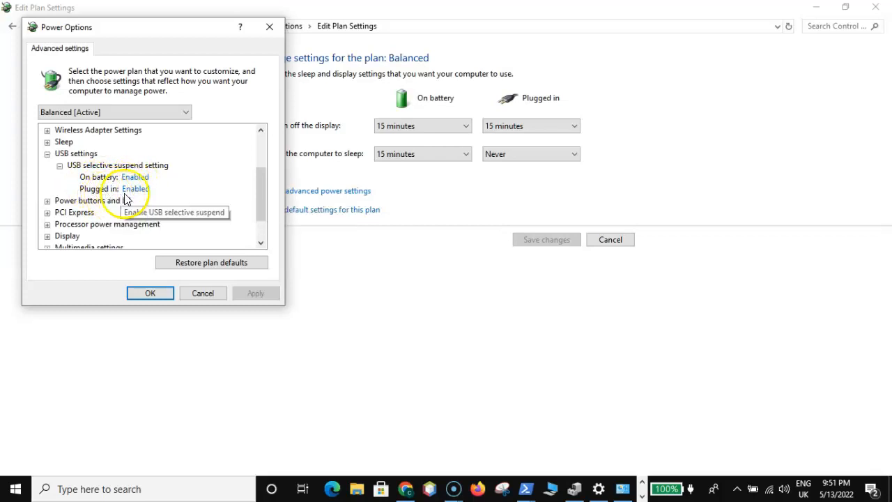
mouse_move(134, 191)
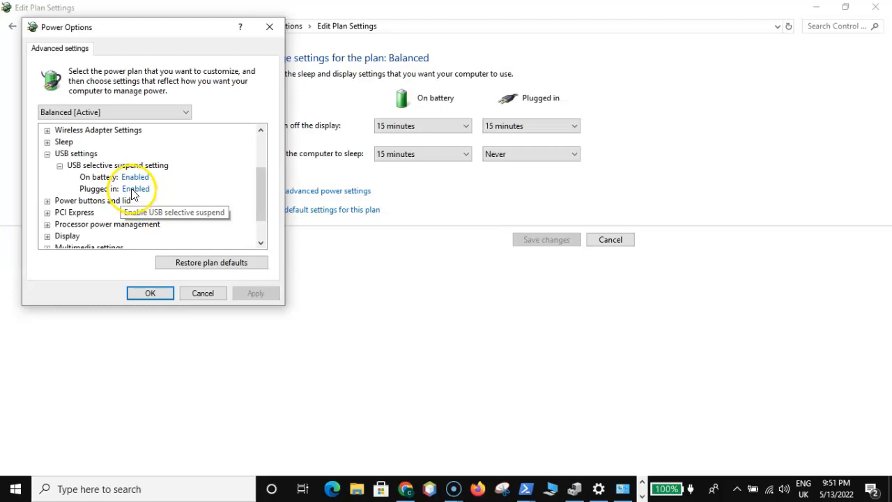
mouse_move(108, 189)
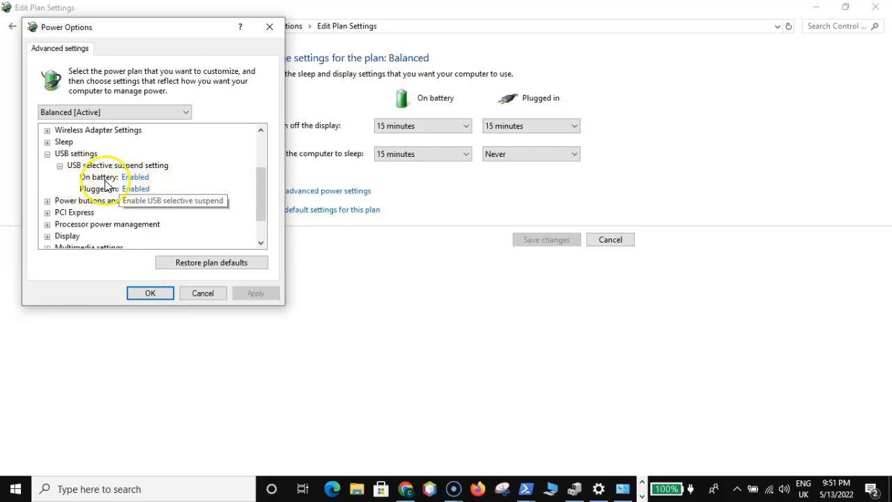
left_click(145, 176)
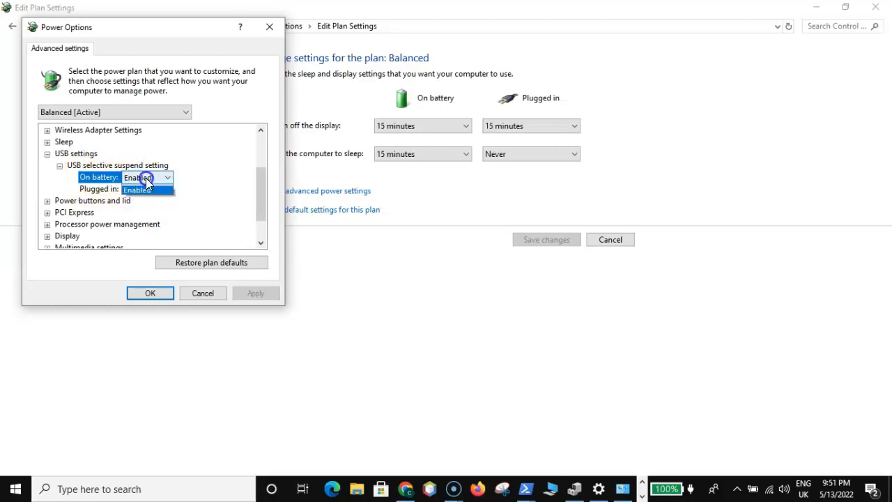
left_click(143, 189)
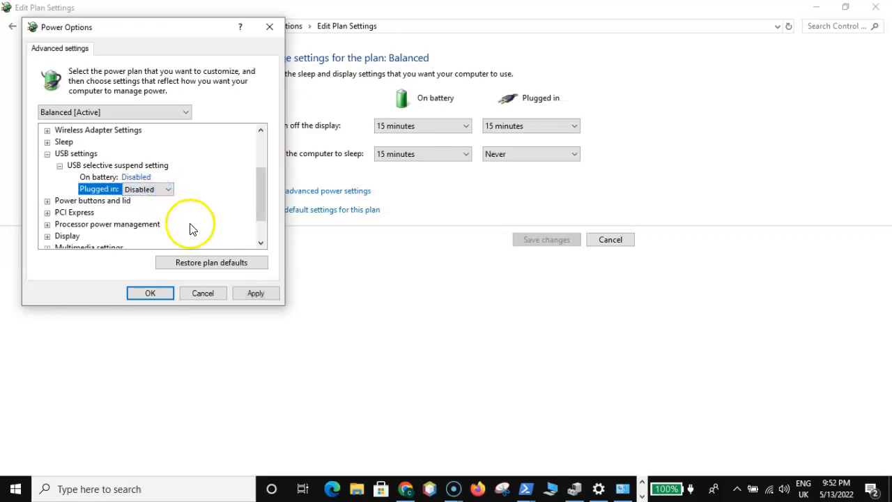
mouse_move(167, 298)
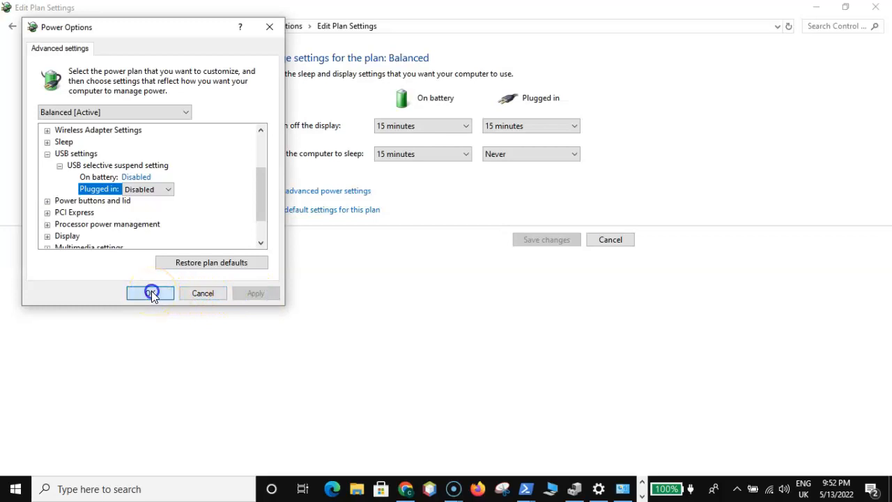
left_click(149, 293)
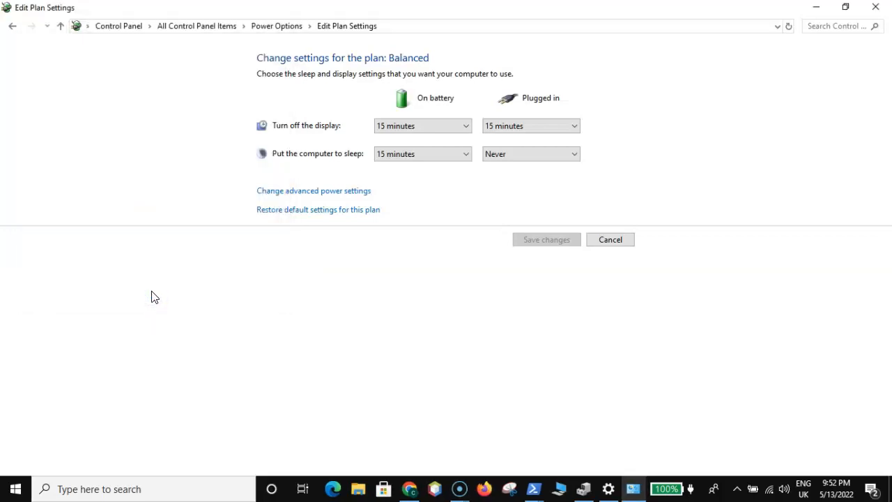
mouse_move(875, 7)
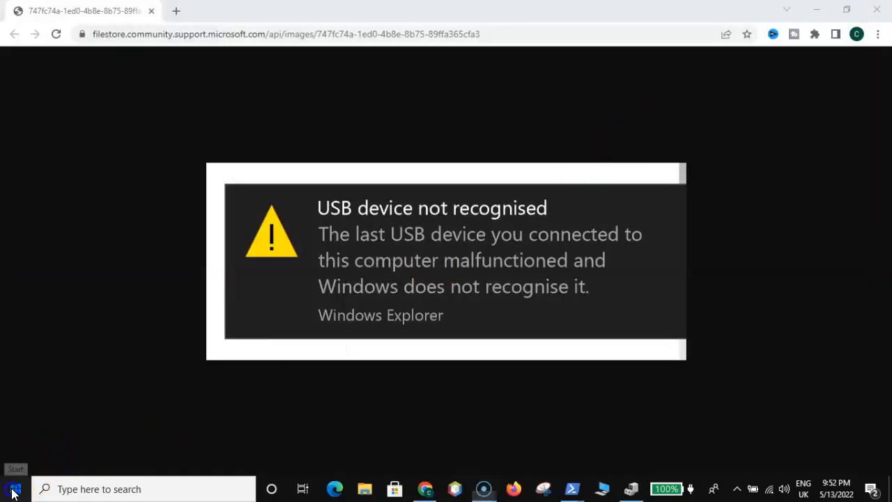
Show the power choices (Sleep, Restart) from the Start menu
left_click(9, 485)
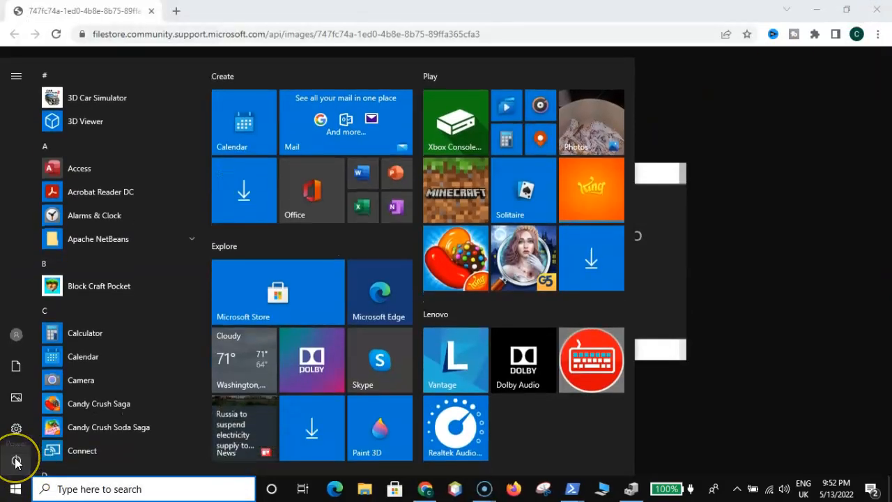
left_click(16, 449)
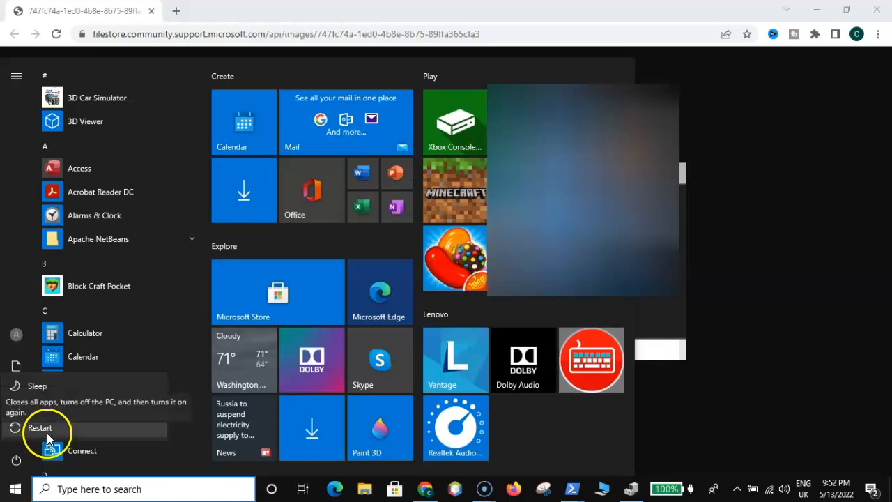
mouse_move(40, 442)
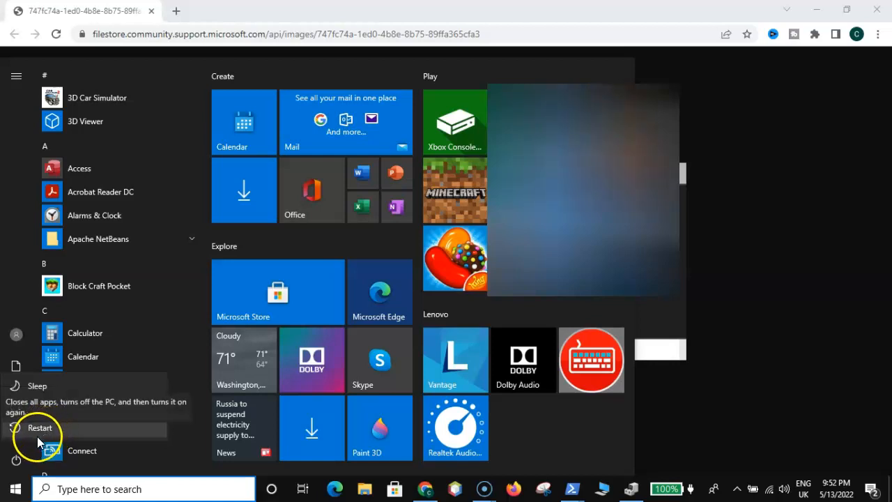